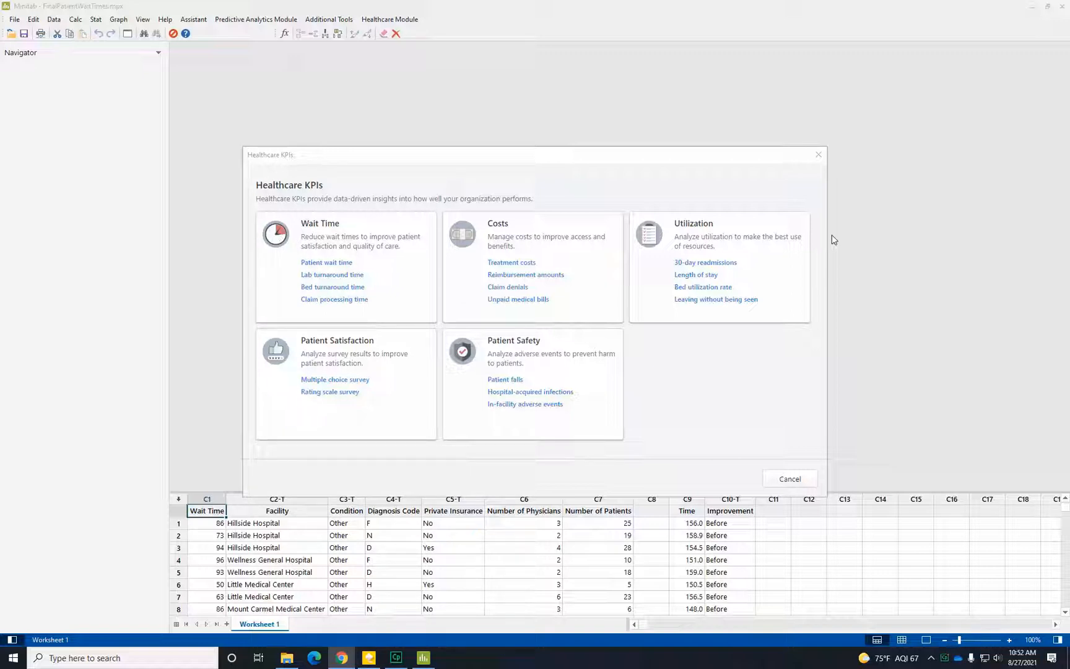
{"action": "mouse_move", "coordinate": [578, 330]}
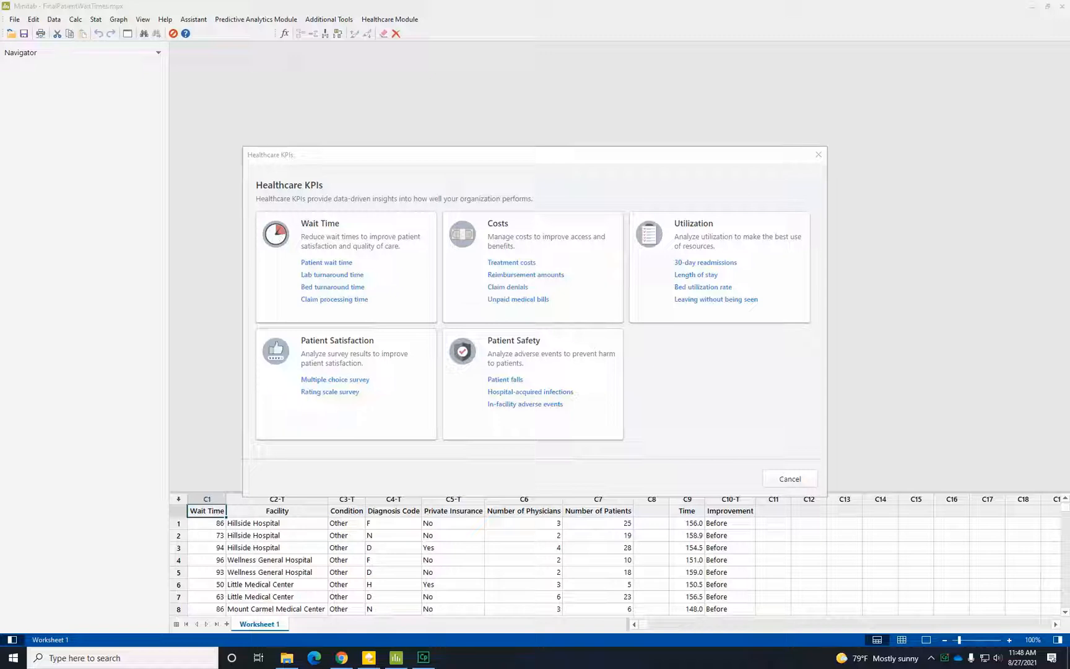
Open Patient wait time analyses and choose the histogram of wait-time distribution.
{"action": "left_click", "coordinate": [327, 262]}
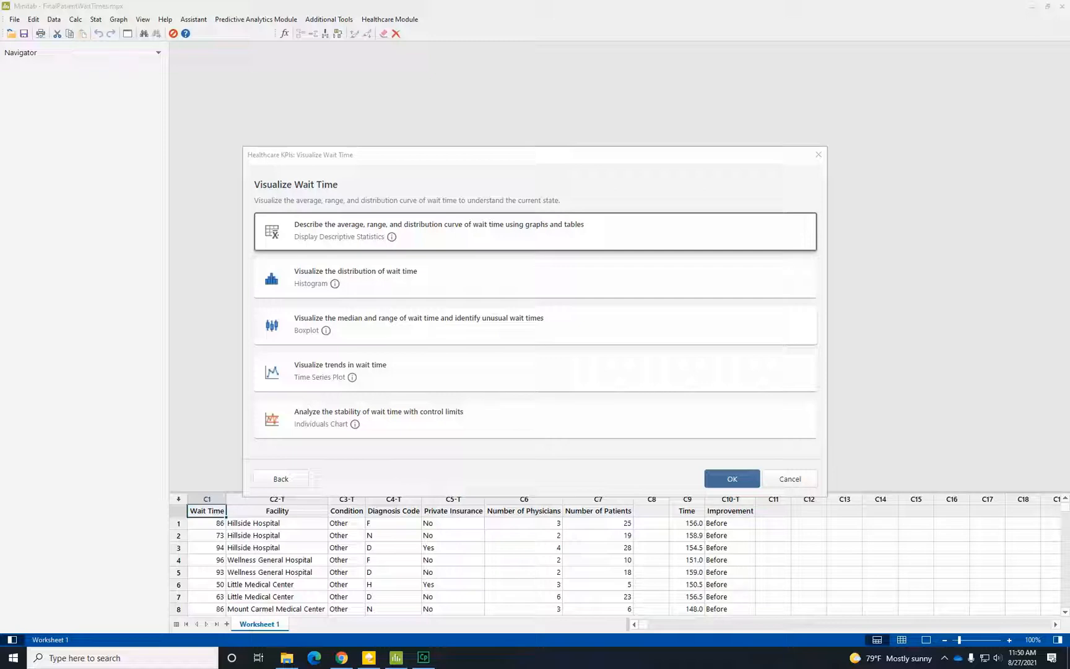
{"action": "left_click", "coordinate": [390, 236]}
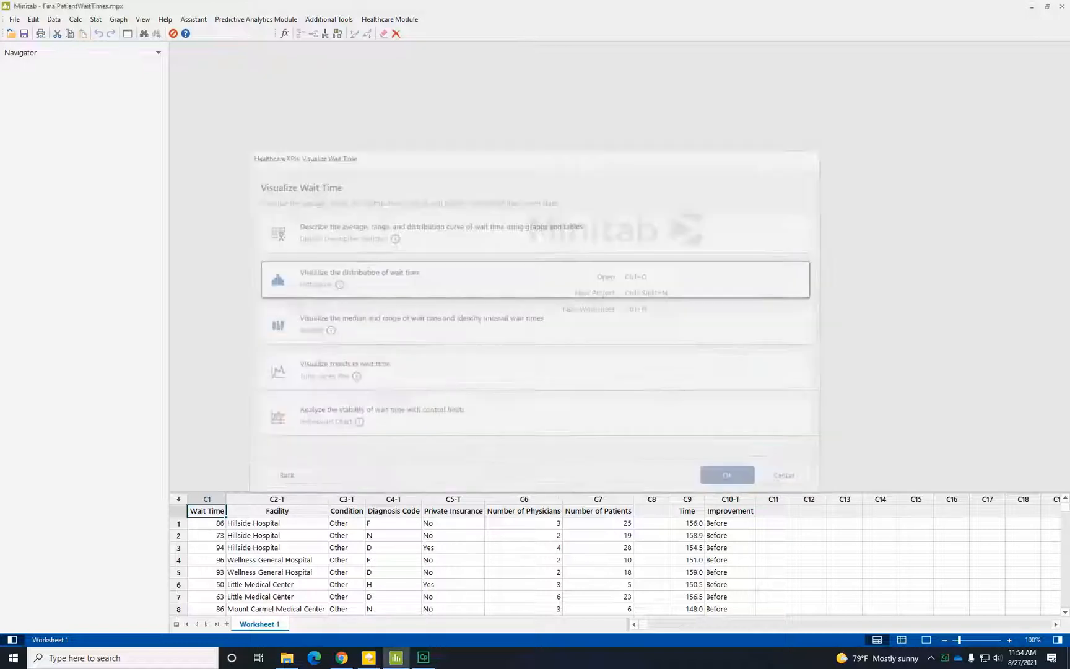
Create a histogram with C1 Wait Time as the graph variable.
{"action": "left_click", "coordinate": [727, 474]}
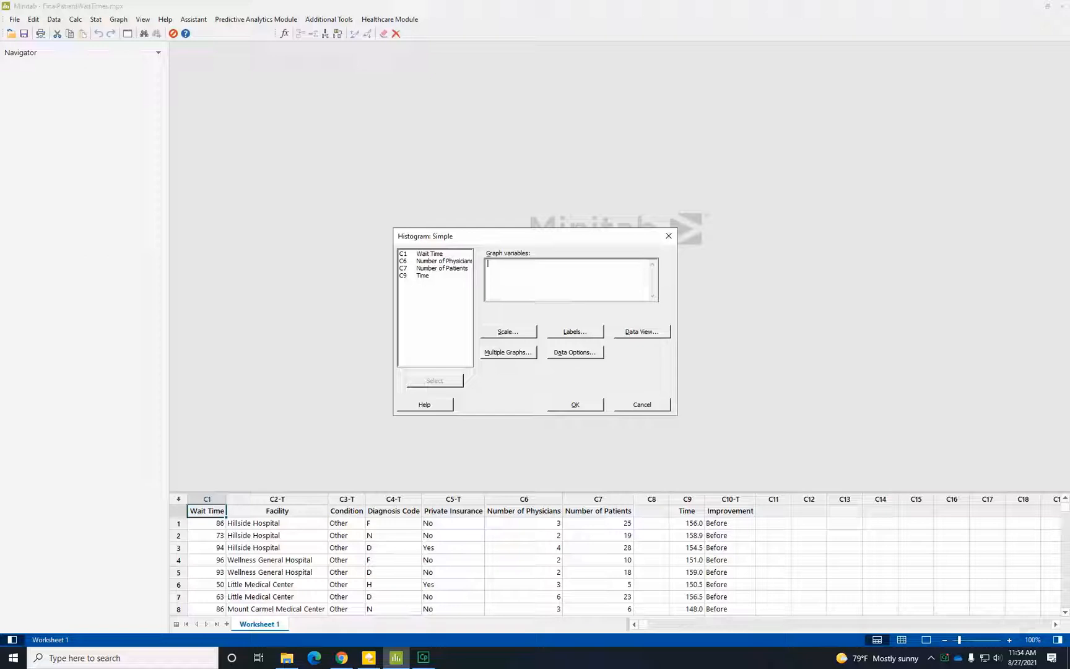
{"action": "double_click", "coordinate": [430, 253]}
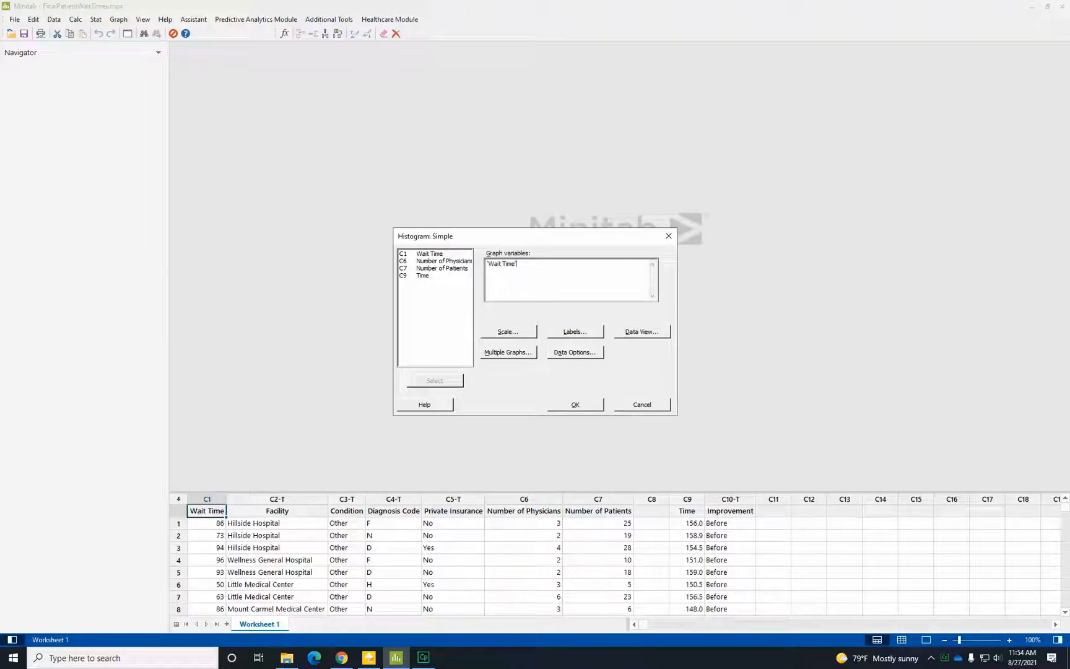
{"action": "left_click", "coordinate": [640, 405]}
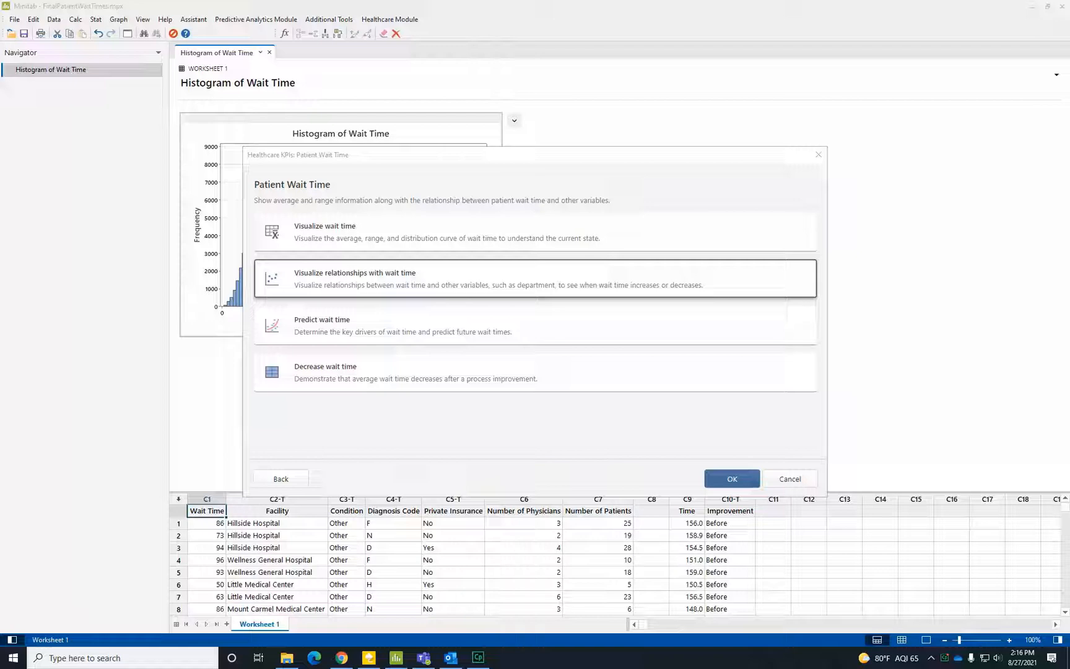
Build a heatmap of mean Wait Time with Facility rows and Condition columns.
{"action": "left_click", "coordinate": [355, 279]}
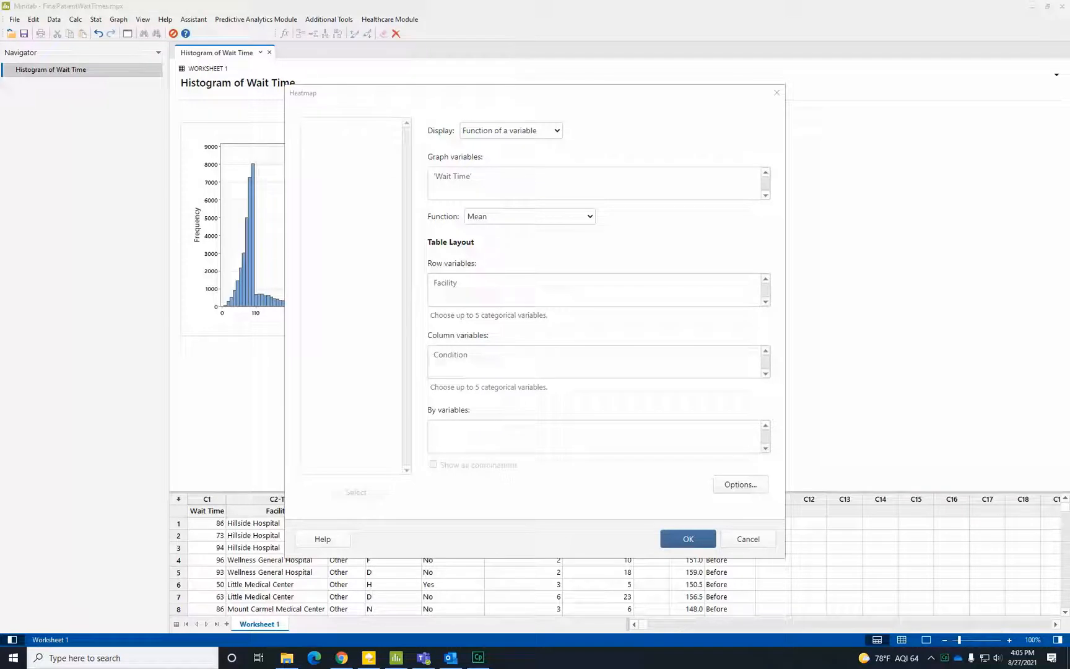
{"action": "left_click", "coordinate": [687, 539]}
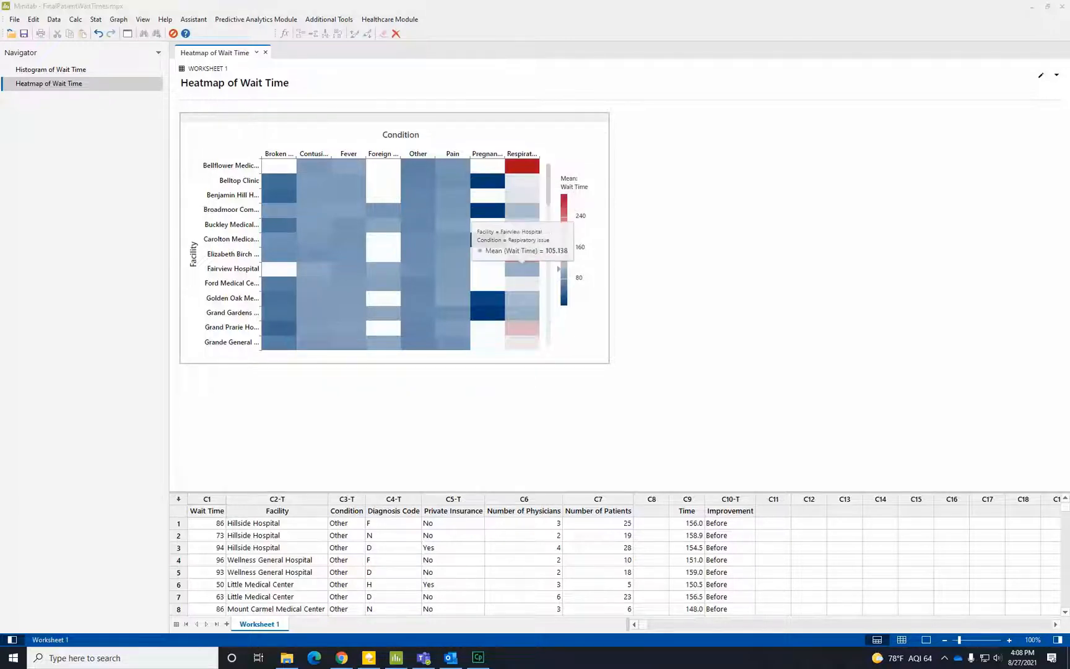
Reopen the Healthcare KPIs overview from the Healthcare Module menu.
{"action": "left_click", "coordinate": [389, 19]}
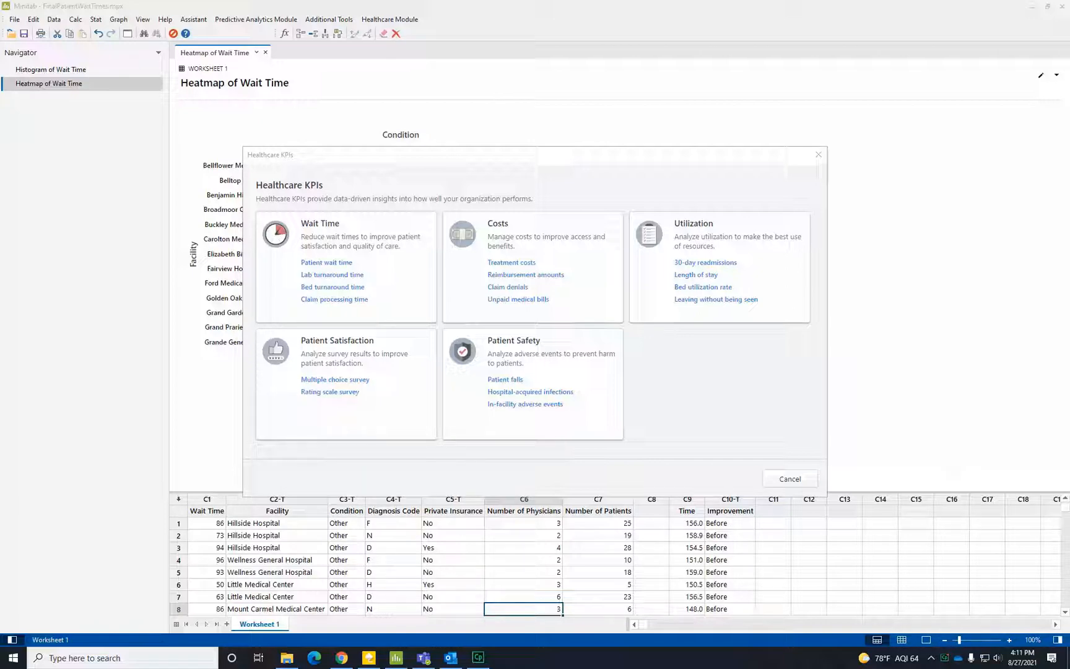
Run CART Regression on Wait Time with Facility, Condition, Diagnosis Code, Private Insurance categorical.
{"action": "left_click", "coordinate": [326, 262]}
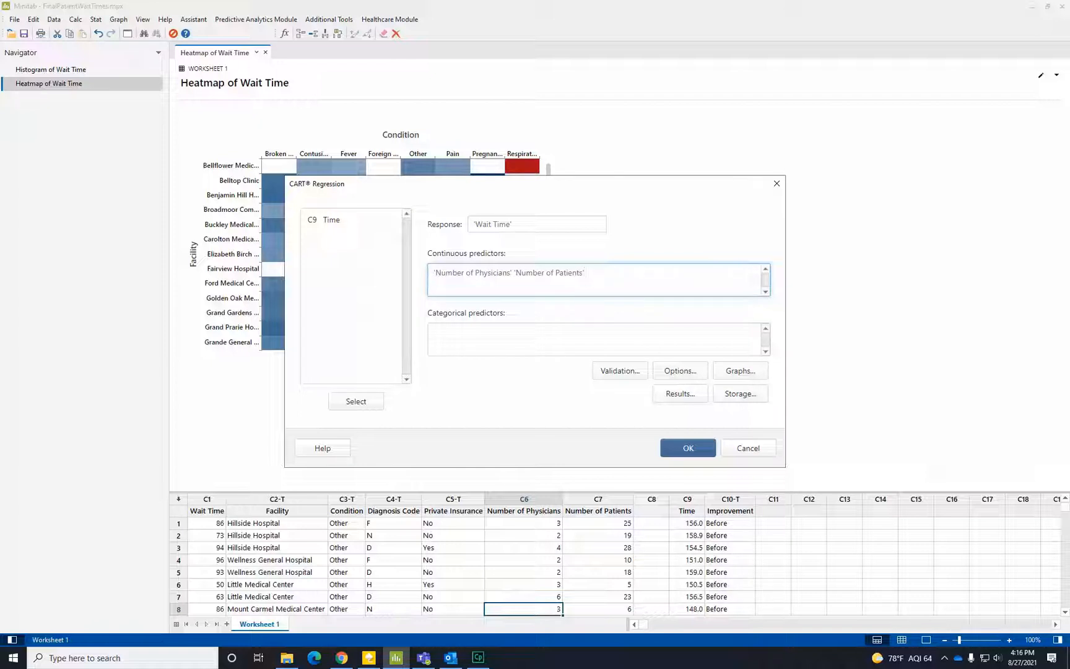
{"action": "left_click", "coordinate": [597, 340]}
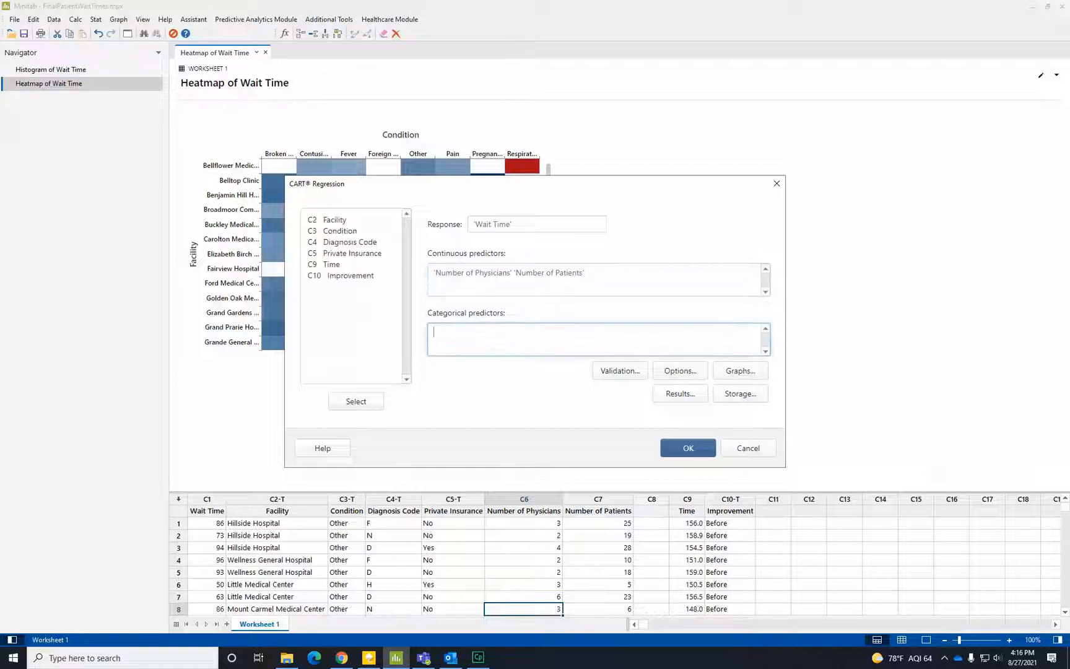
{"action": "left_click", "coordinate": [355, 401]}
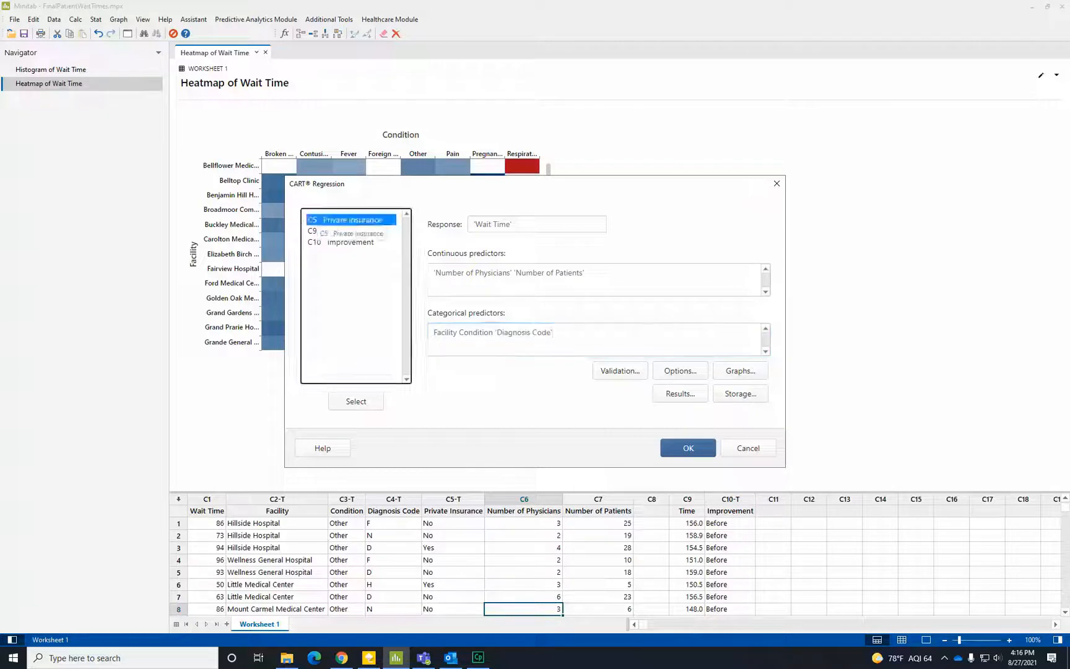
{"action": "left_click", "coordinate": [356, 401]}
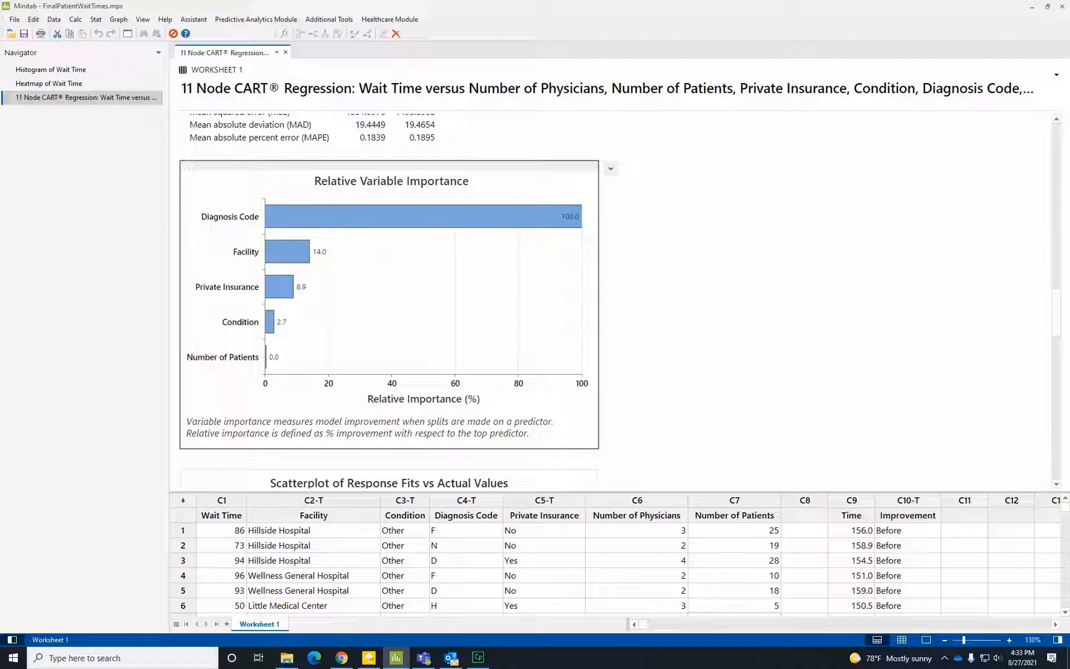
Predict wait time for 4 physicians, 25 patients, diagnosis code E, no private insurance.
{"action": "scroll", "scroll_direction": "down", "scroll_amount": 3}
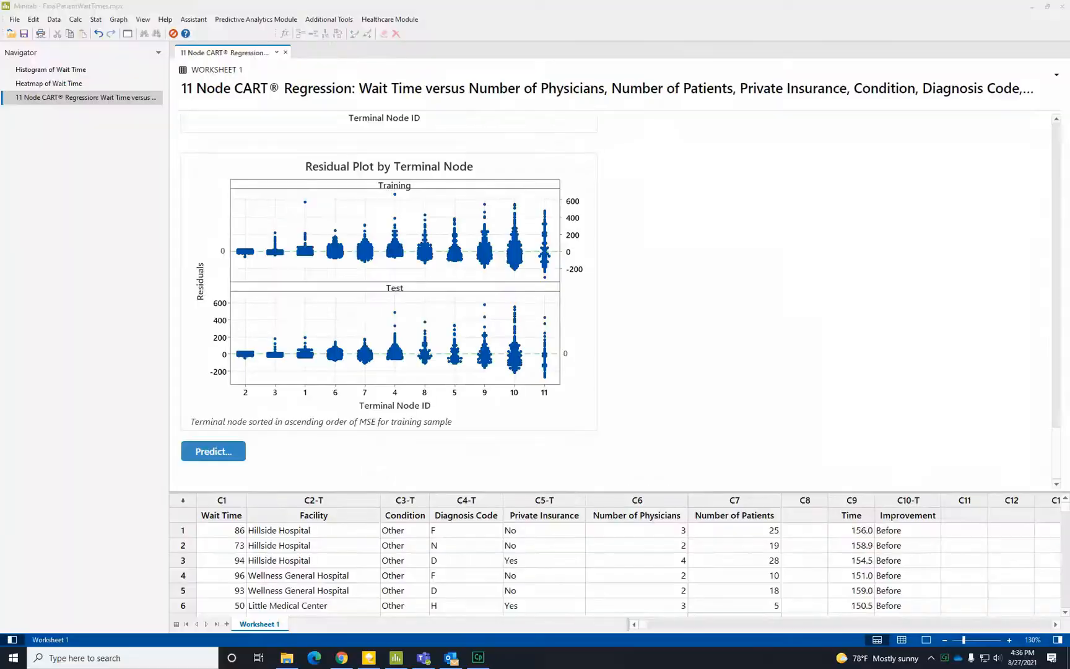
{"action": "left_click", "coordinate": [213, 451]}
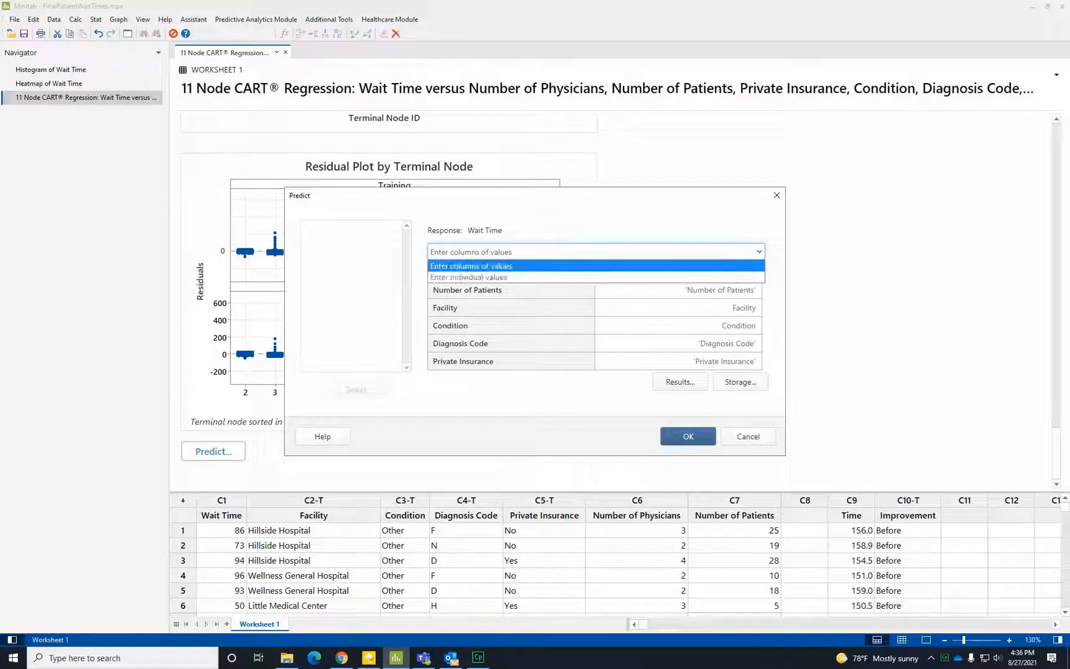
{"action": "left_click", "coordinate": [469, 277]}
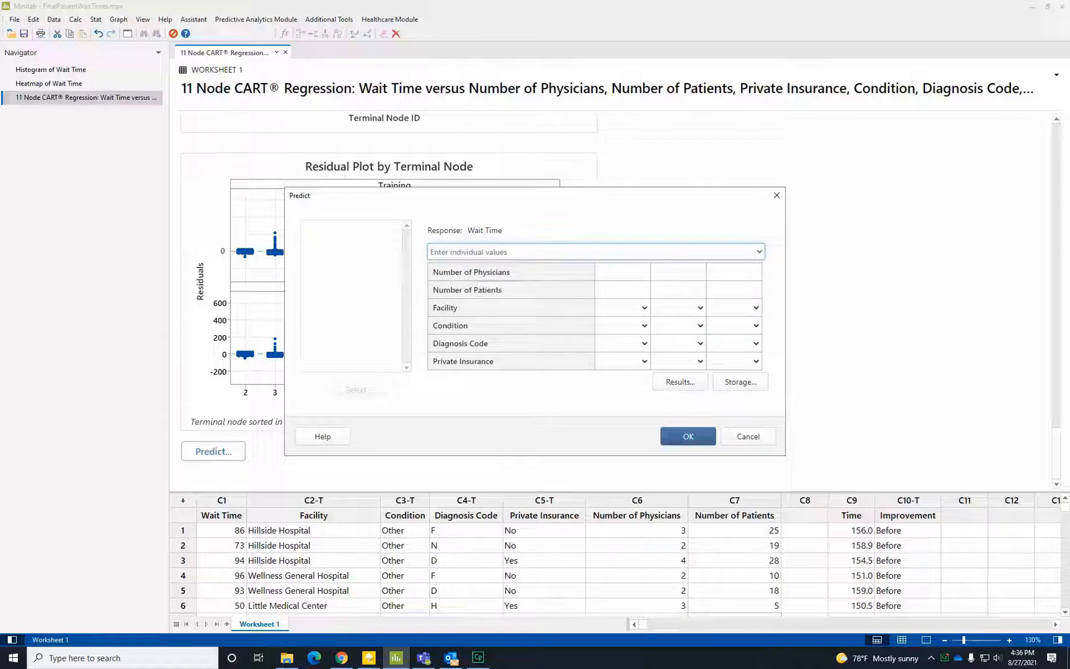
{"action": "left_click", "coordinate": [622, 272]}
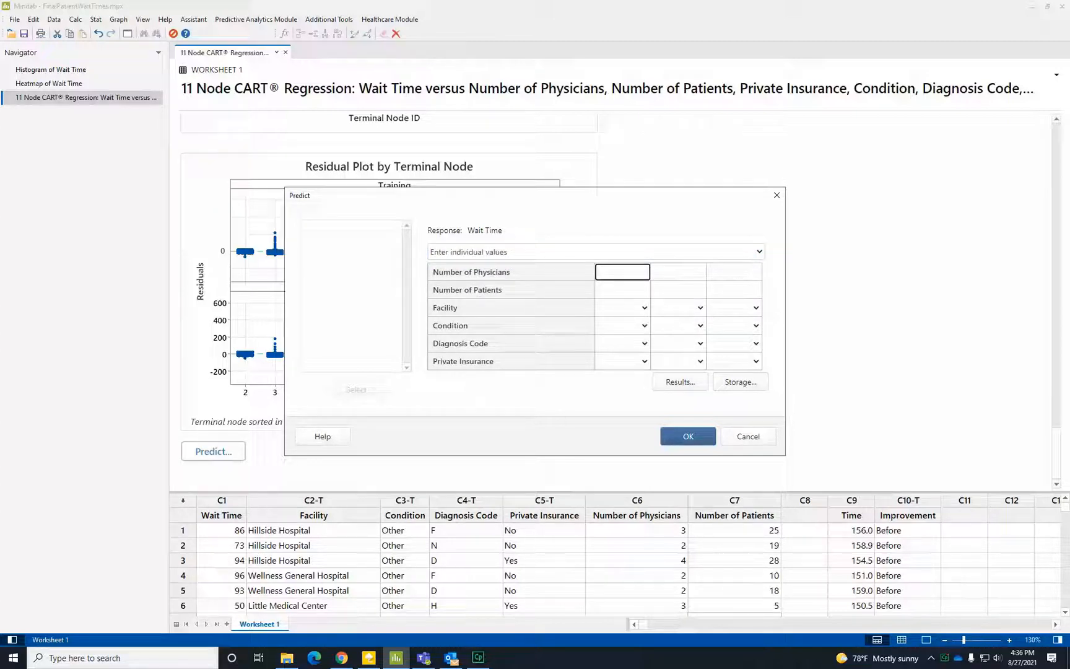
{"action": "type", "text": "4"}
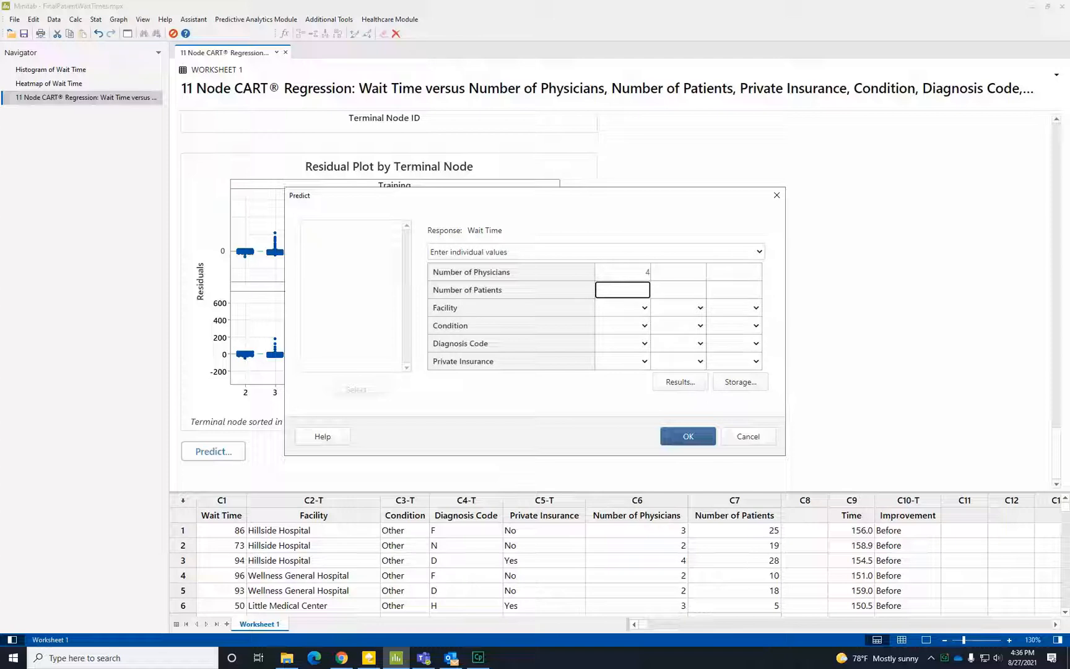
{"action": "left_click", "coordinate": [642, 307]}
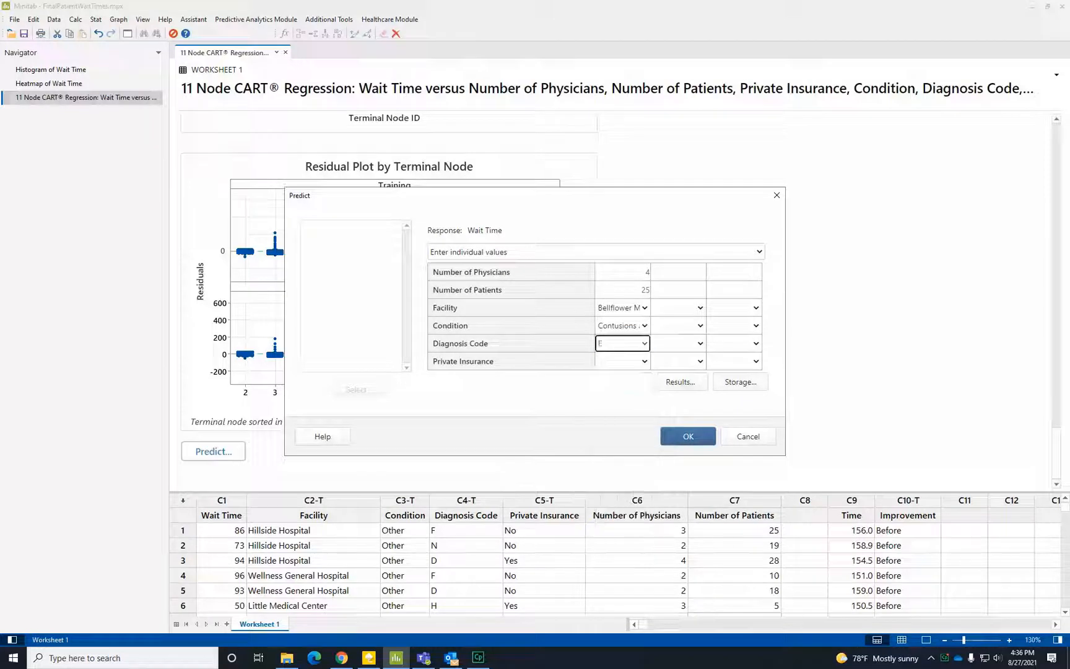
{"action": "left_click", "coordinate": [621, 361]}
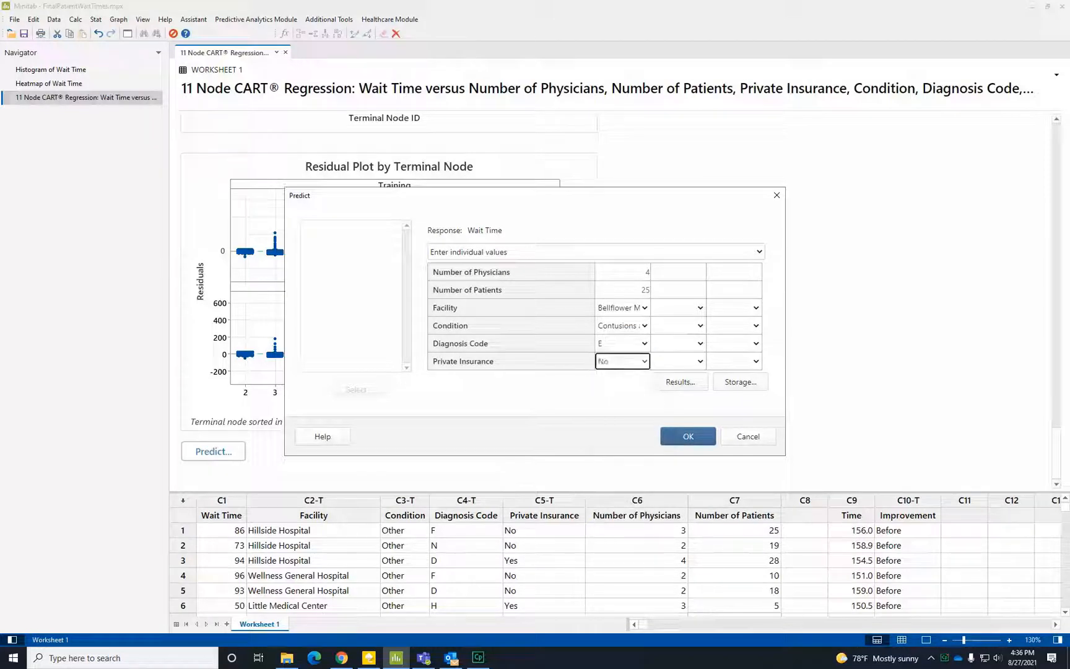
{"action": "left_click", "coordinate": [688, 436]}
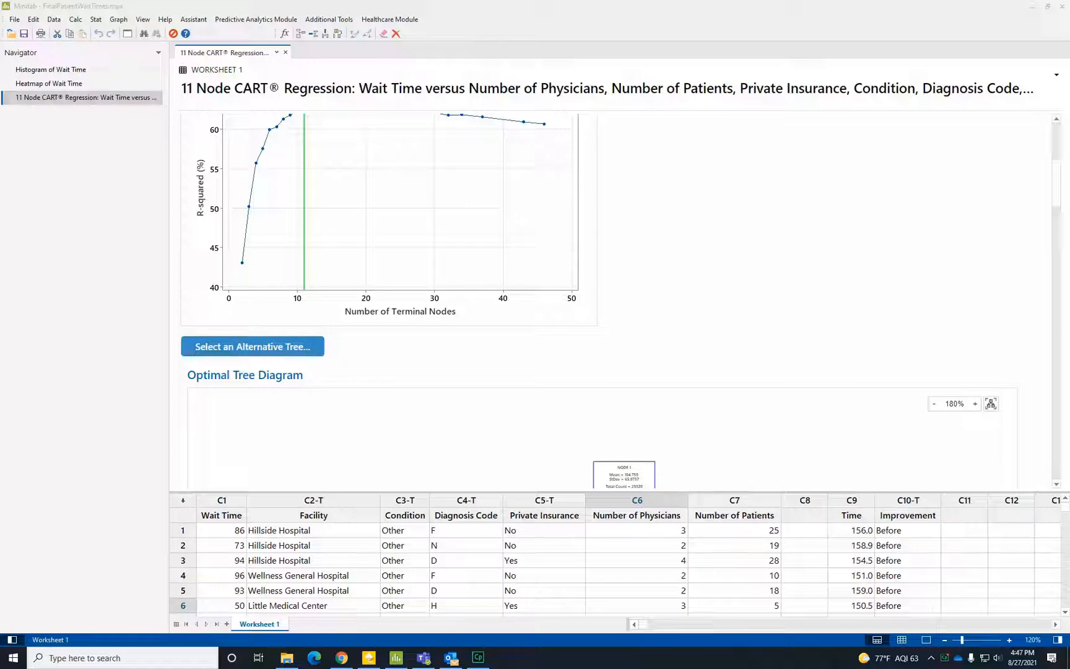
Open the alternative tree explorer and zoom in twice on the tree diagram.
{"action": "left_click", "coordinate": [252, 346]}
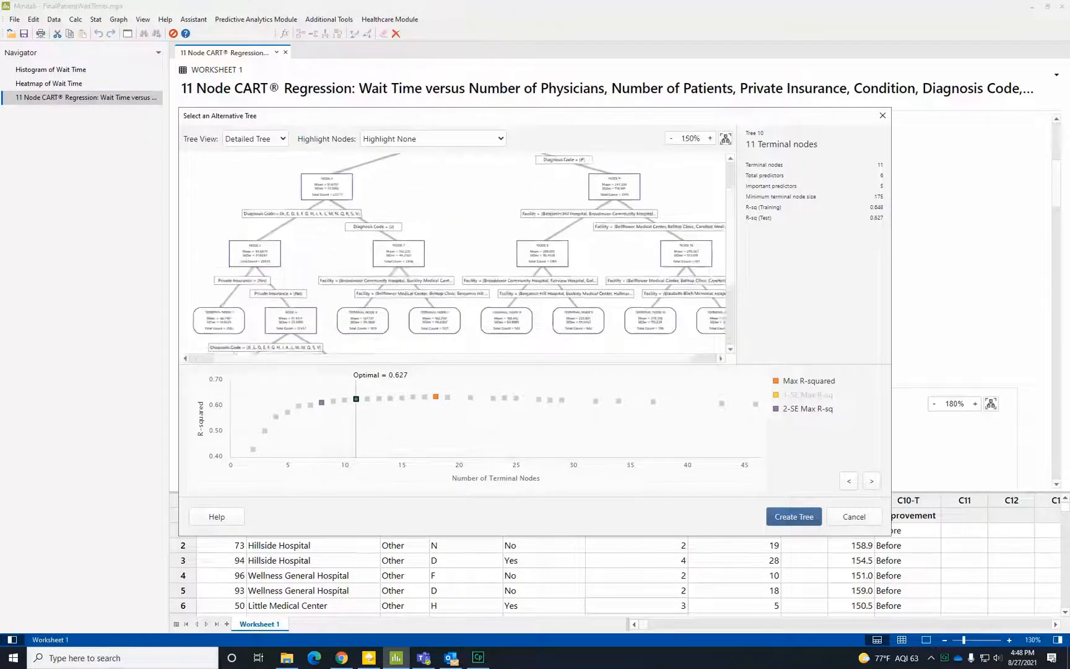
{"action": "left_click", "coordinate": [710, 139]}
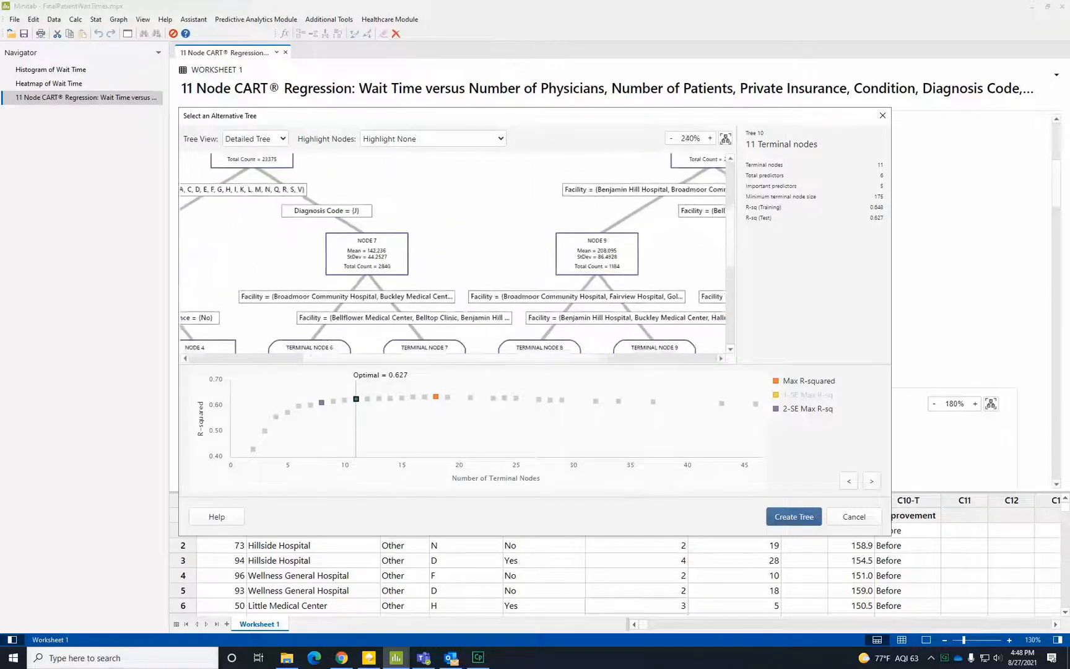
{"action": "left_click", "coordinate": [710, 139]}
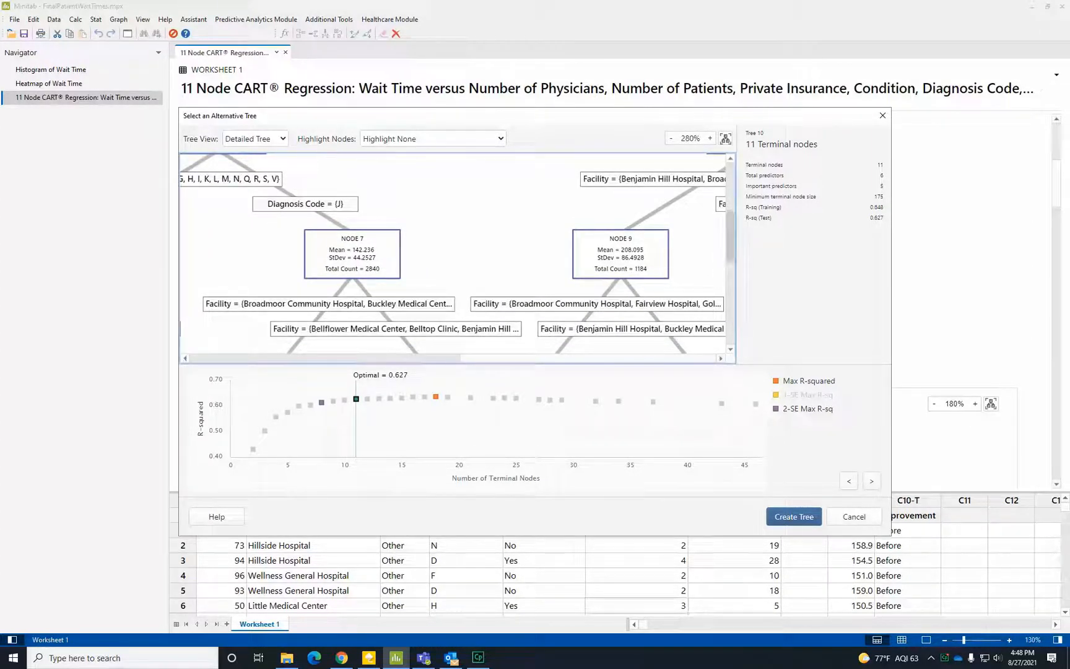
{"action": "scroll", "scroll_direction": "up", "scroll_amount": 3}
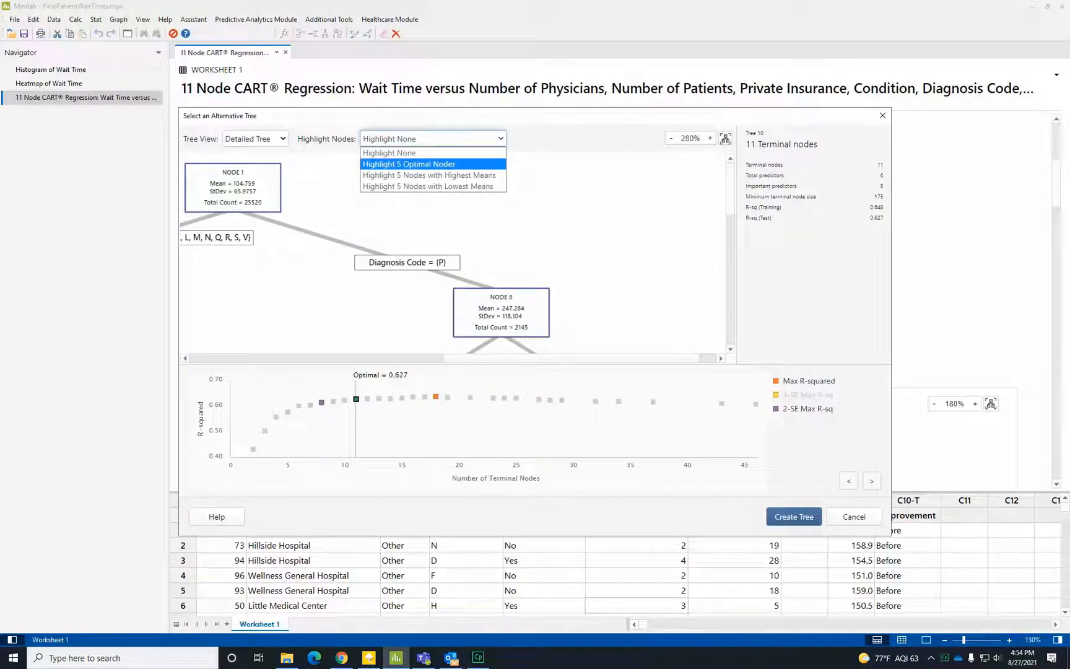
{"action": "mouse_move", "coordinate": [429, 175]}
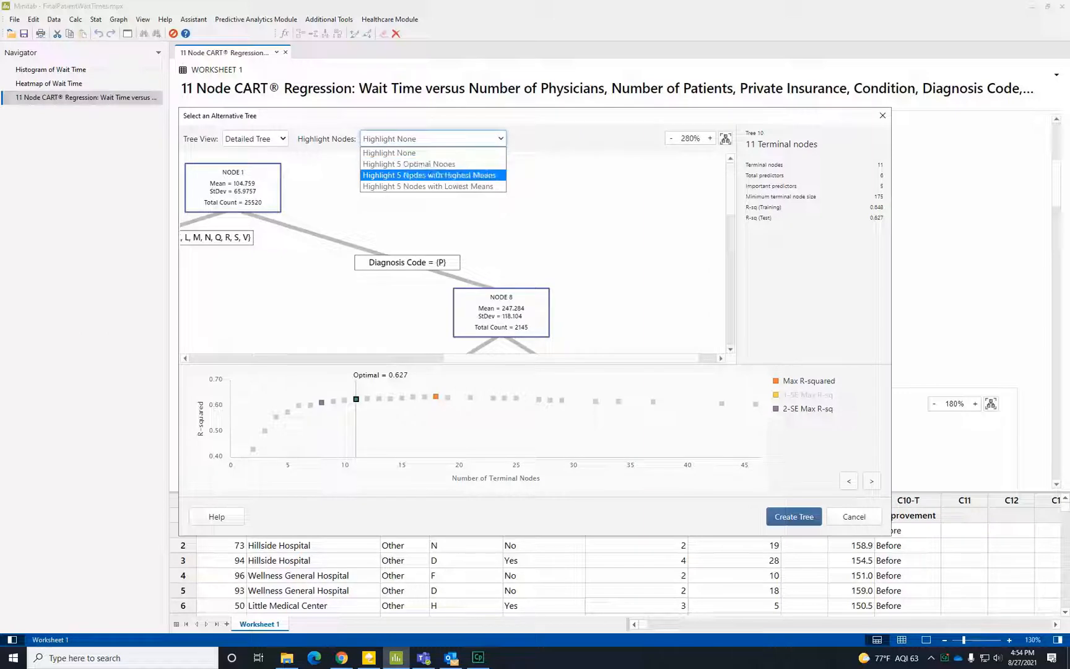
Highlight the 5 nodes with highest mean wait times, then close the explorer.
{"action": "left_click", "coordinate": [429, 175]}
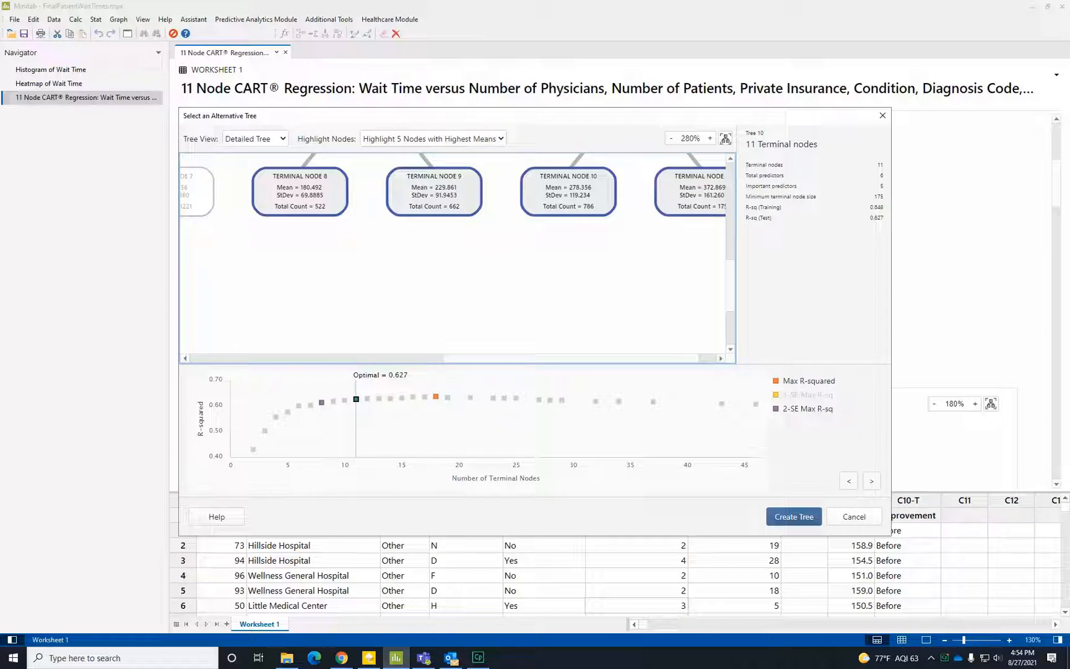
{"action": "left_click", "coordinate": [794, 517]}
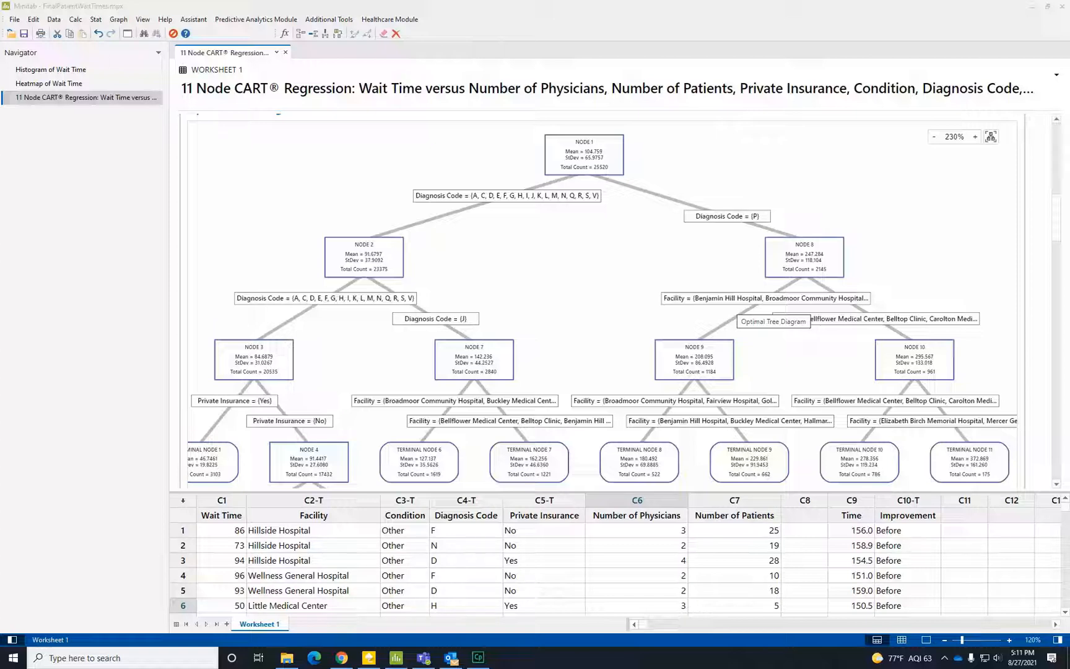
From Healthcare KPIs > Patient wait time, choose the 2-Sample t test.
{"action": "left_click", "coordinate": [389, 19]}
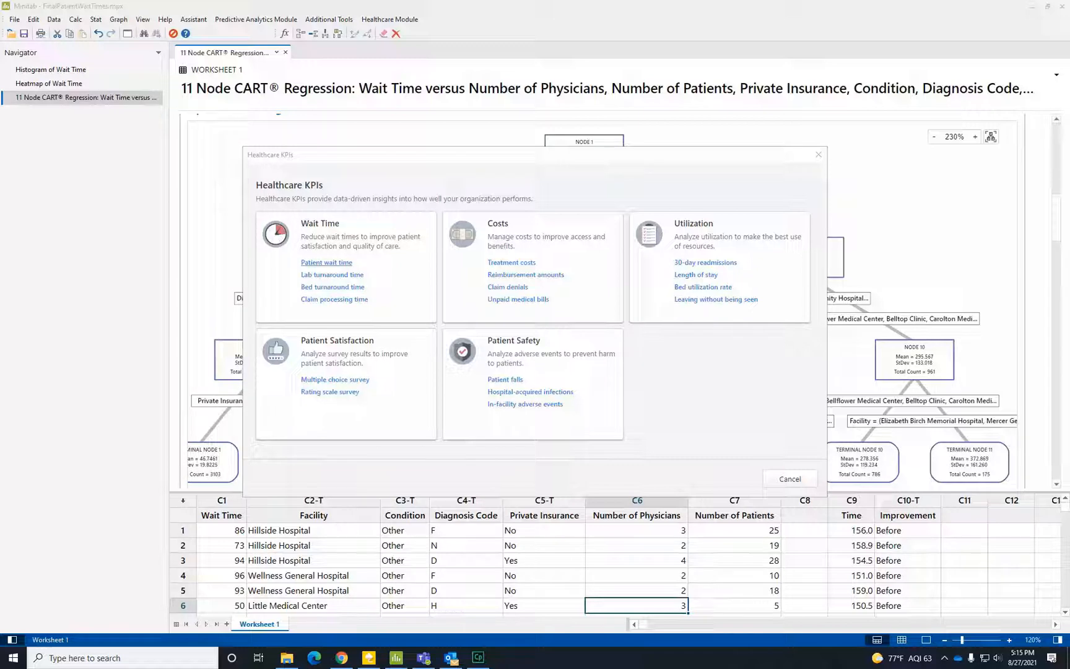
{"action": "left_click", "coordinate": [327, 262]}
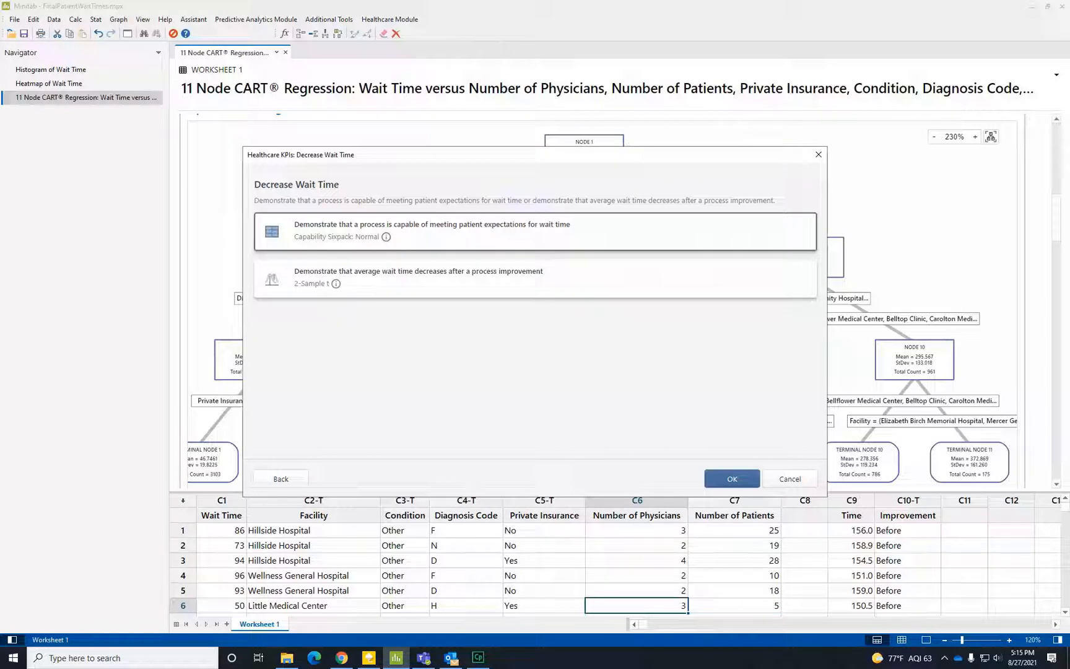
{"action": "left_click", "coordinate": [419, 276]}
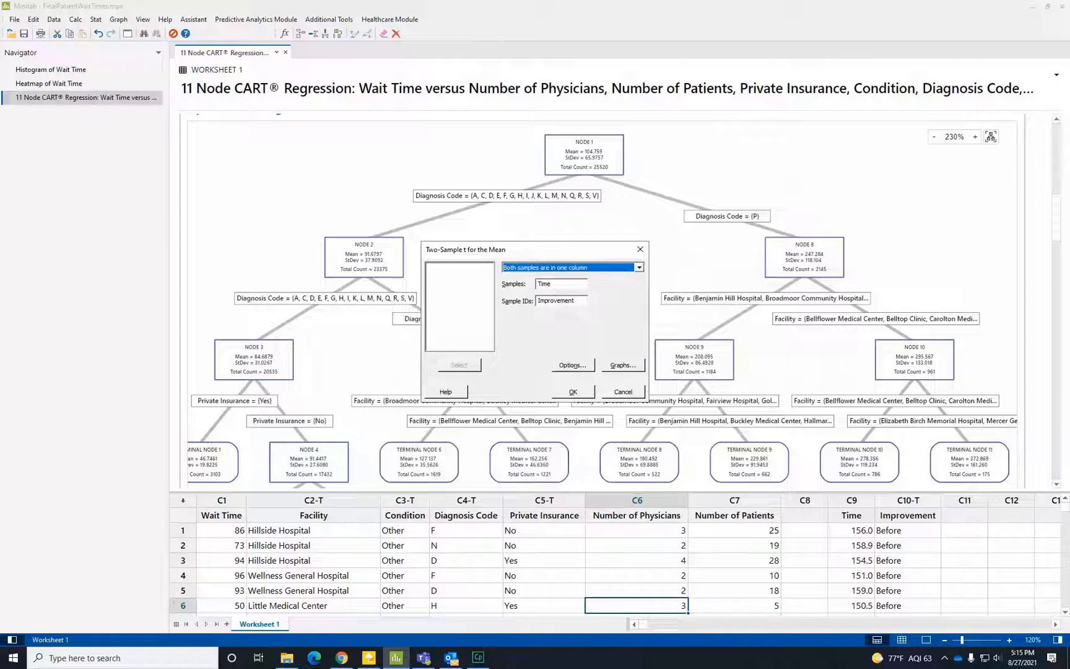
Run the t-test with 95% confidence and alternative Difference < hypothesized difference.
{"action": "left_click", "coordinate": [572, 365]}
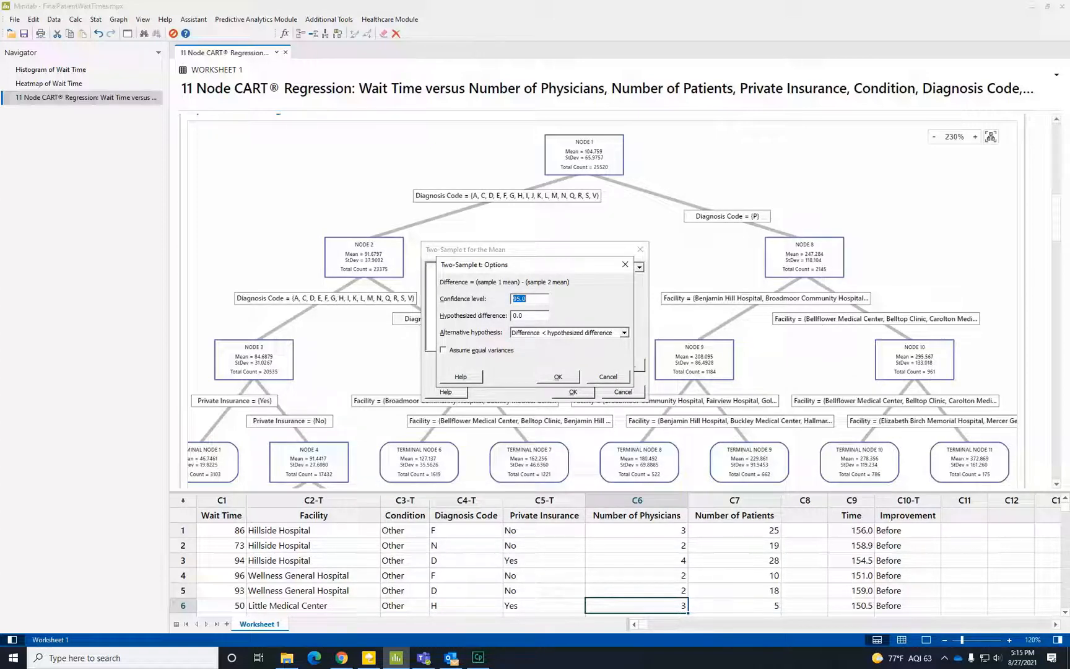
{"action": "left_click", "coordinate": [556, 376]}
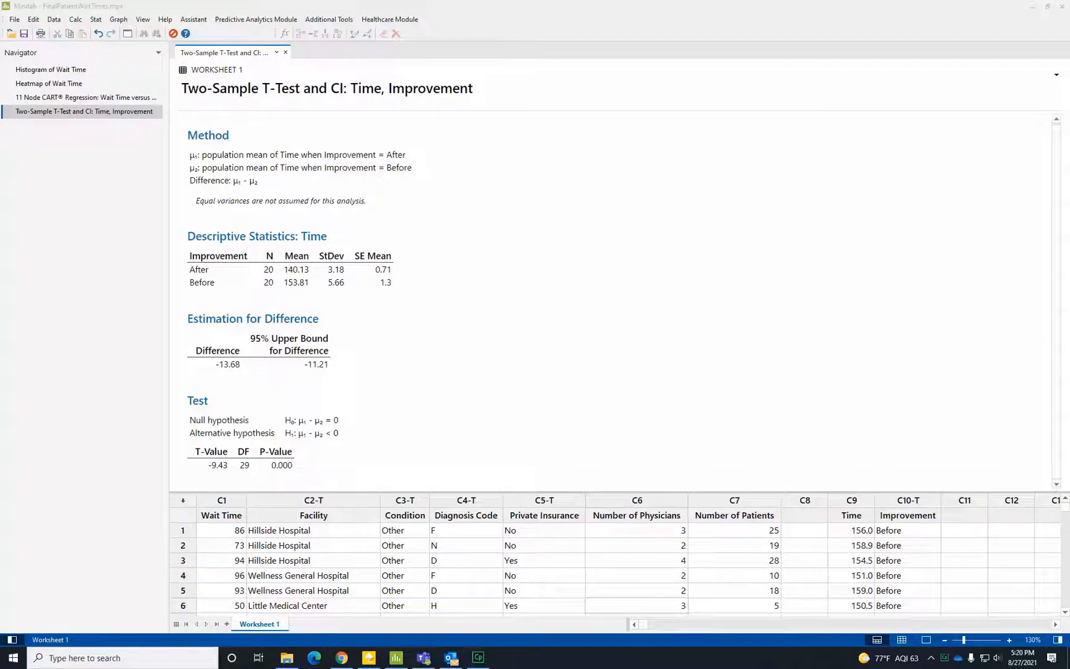